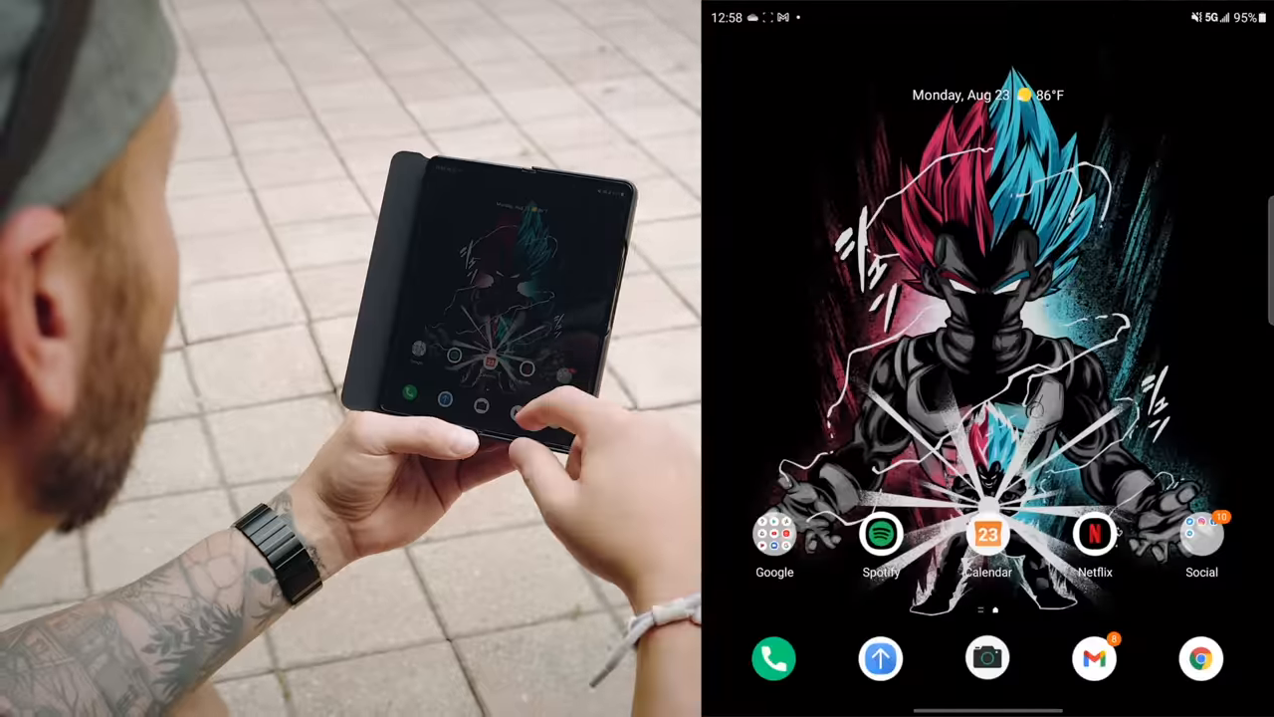
- Swipe up on the home screen to reveal the app drawer's alphabetical grid
scroll(up, 3)
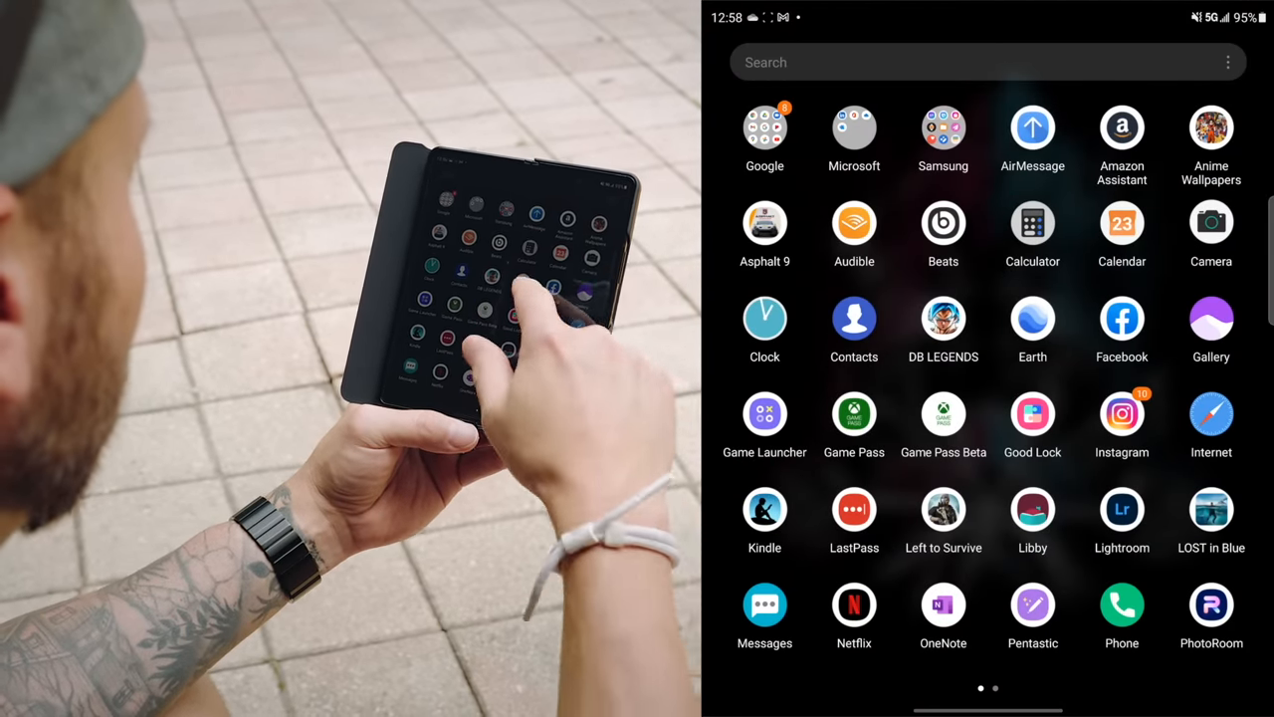
- Launch Earth and tilt the zoomed-in downtown block into a 3D building view
click(1031, 319)
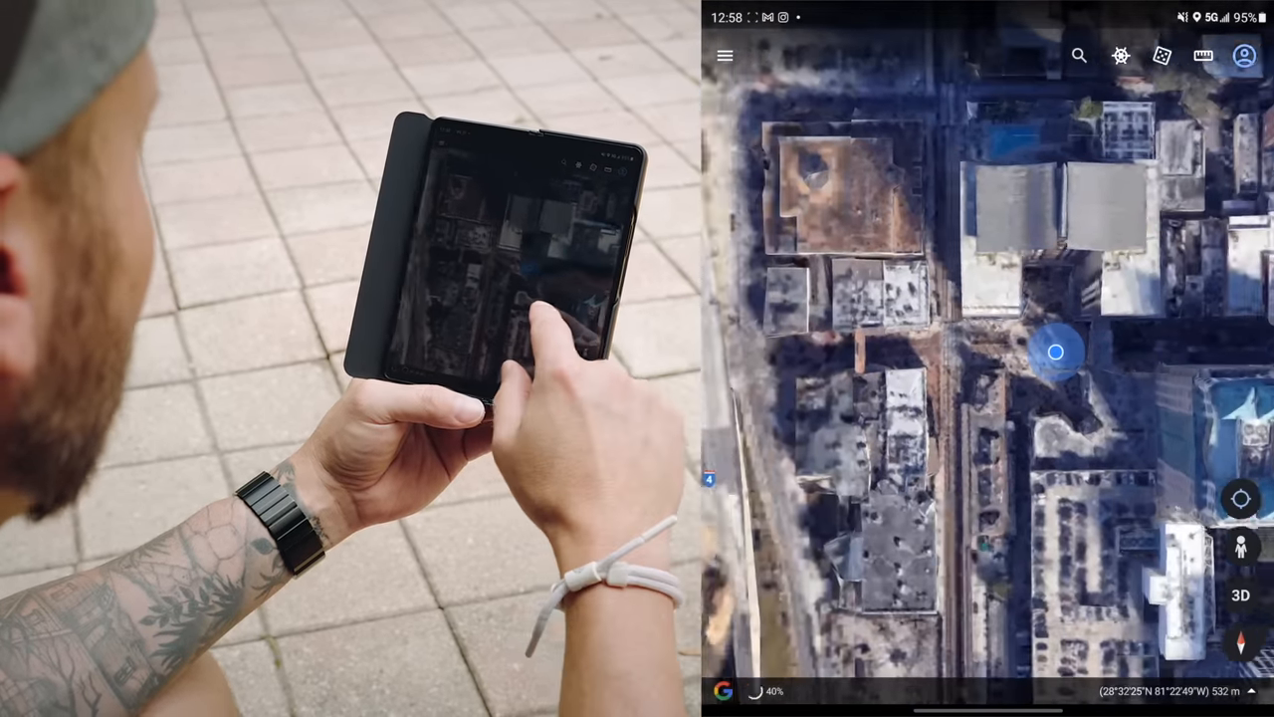
click(1242, 593)
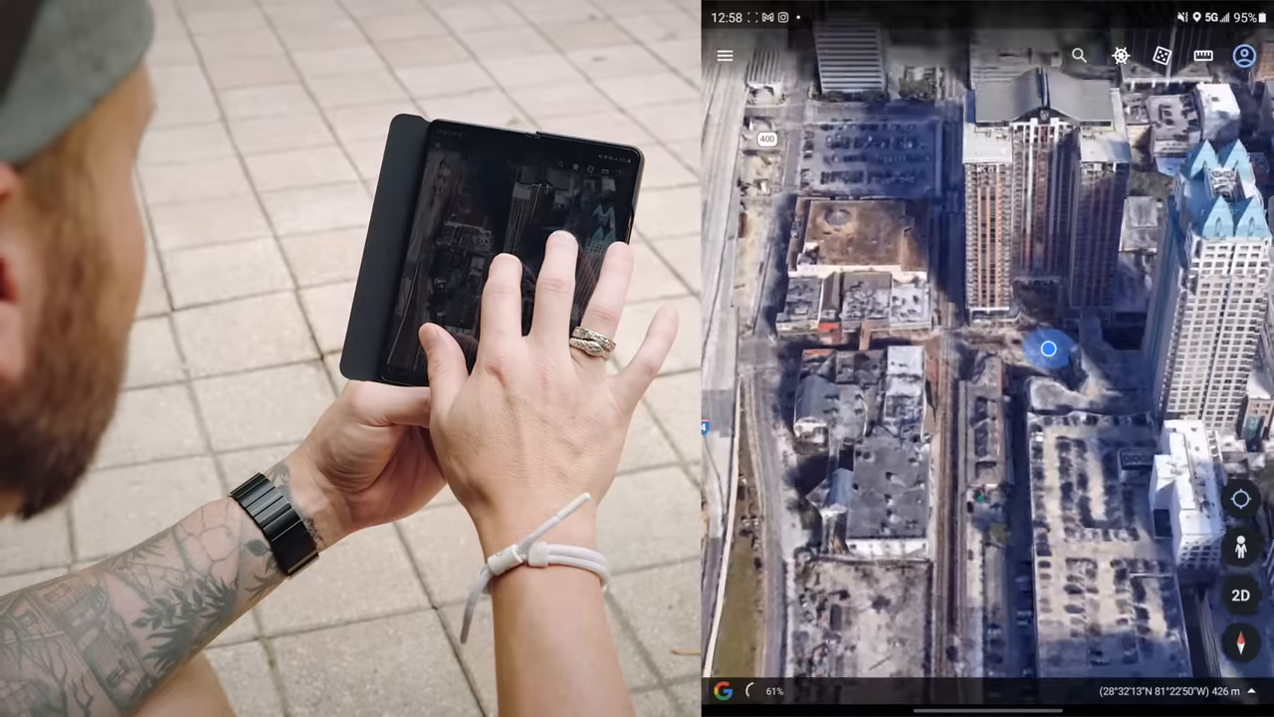